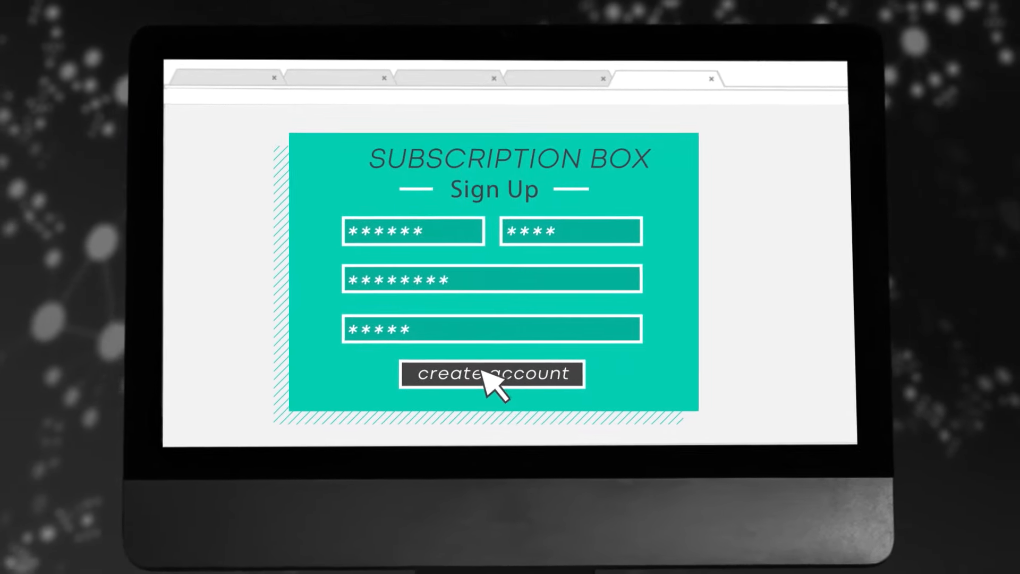
# Step: Submit the completed Subscription Box form with 'create account' to load the THANKS! page
pyautogui.click(491, 372)
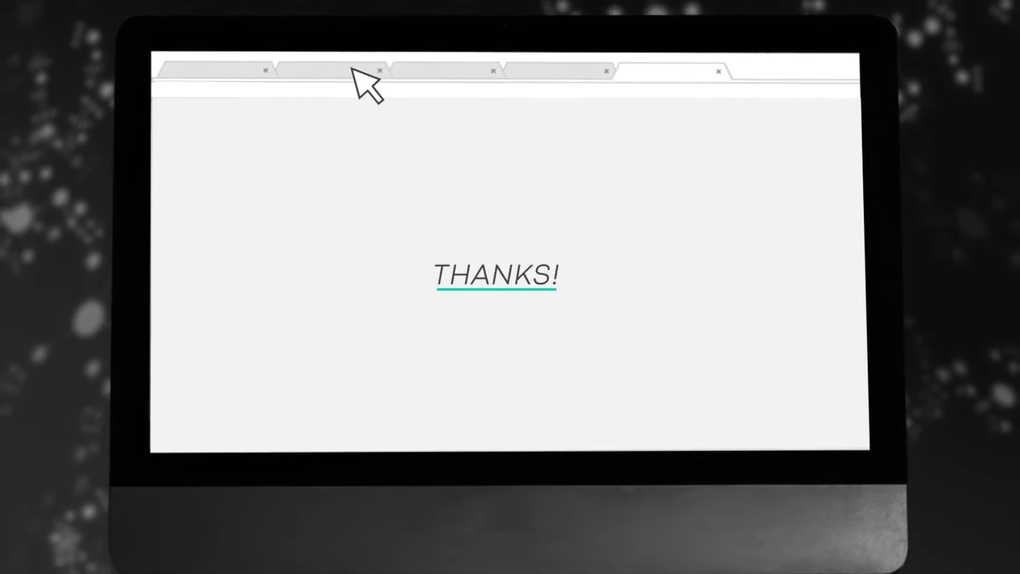